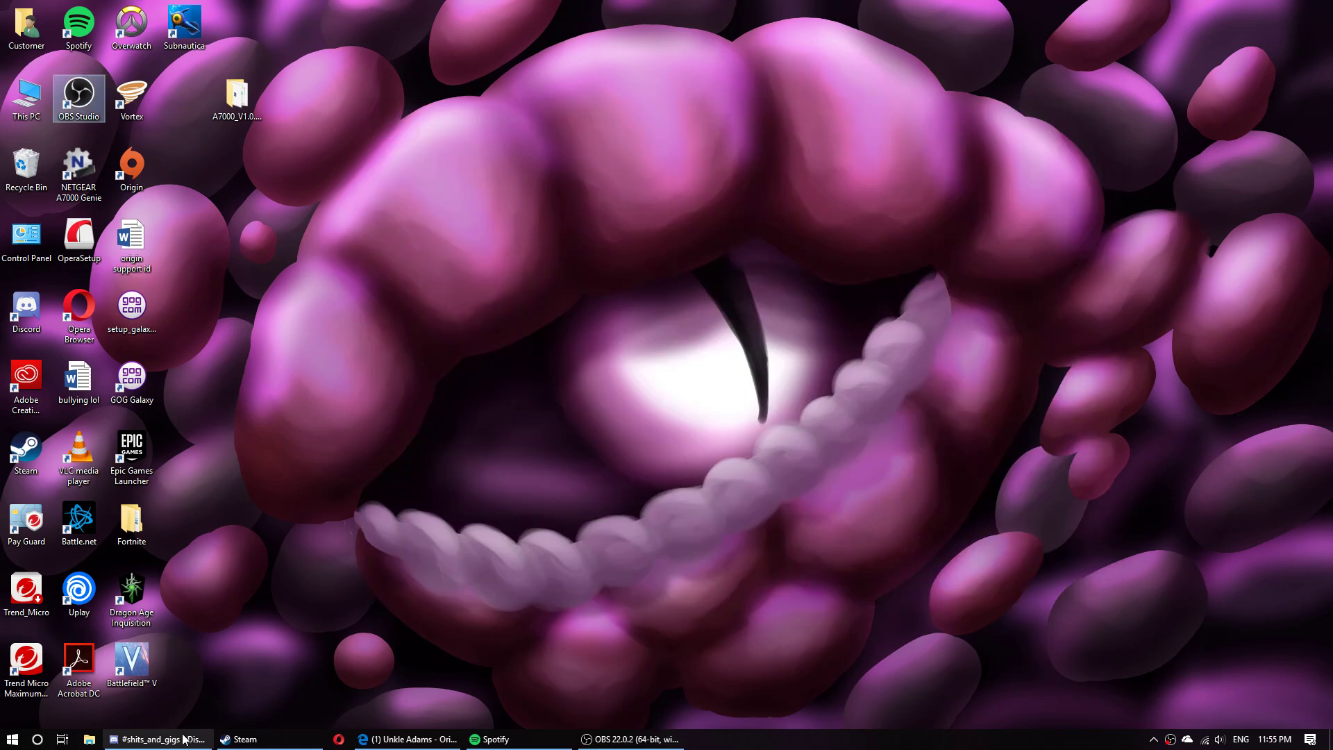
# Open Discord and enlarge the meme image about starting Original at 11:58:41 pm
pyautogui.click(157, 739)
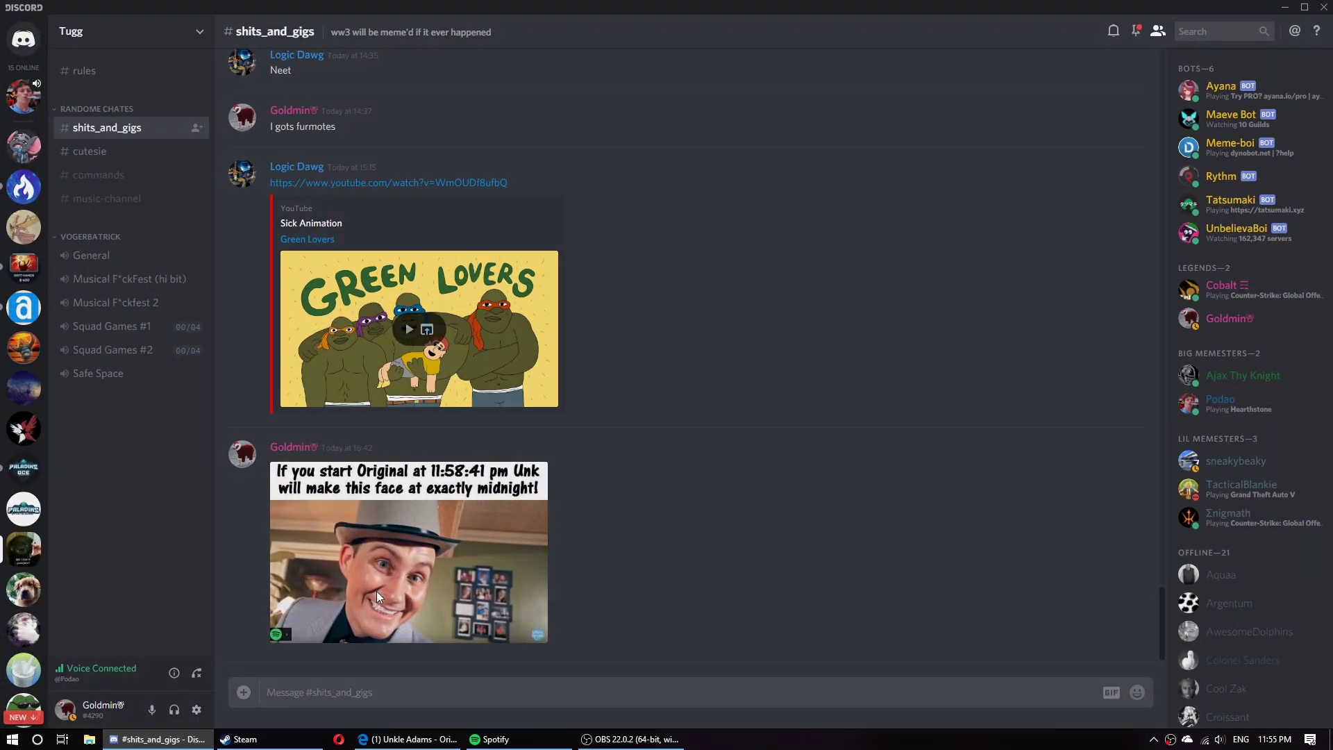
pyautogui.click(408, 552)
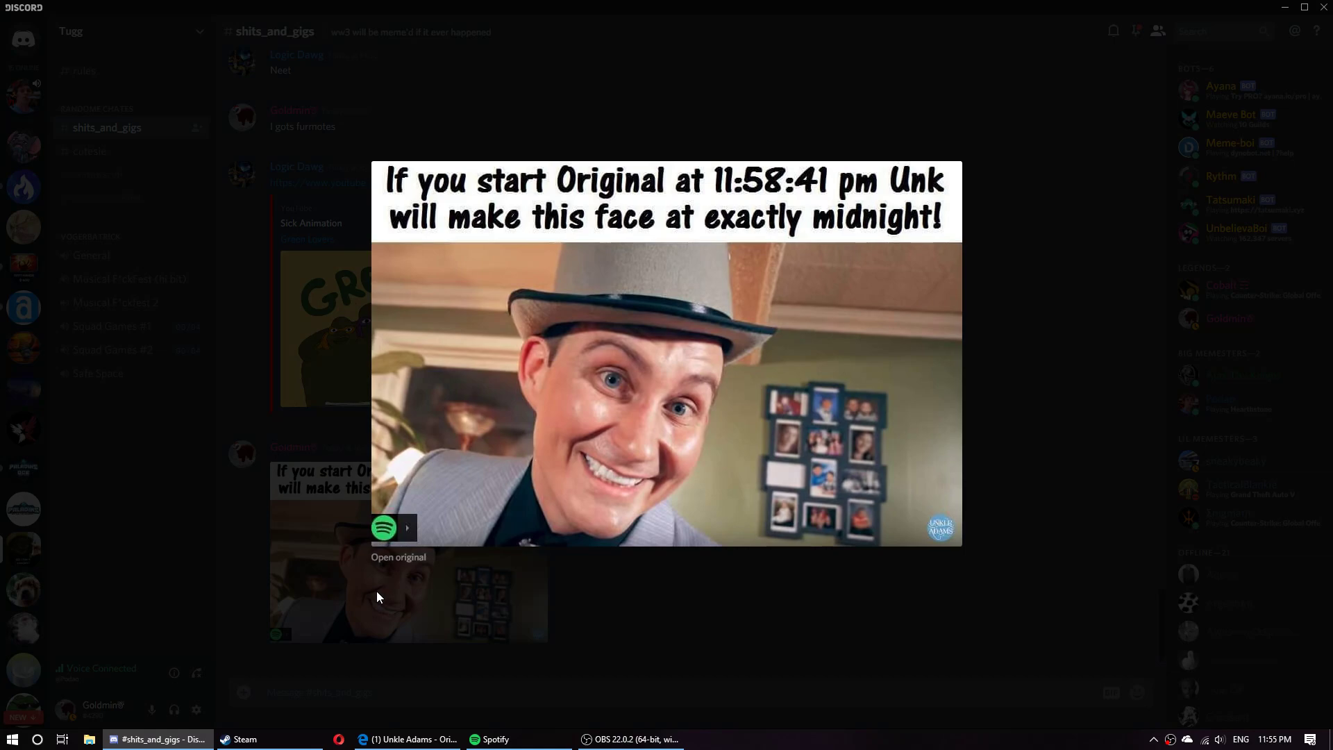
pyautogui.moveTo(433, 610)
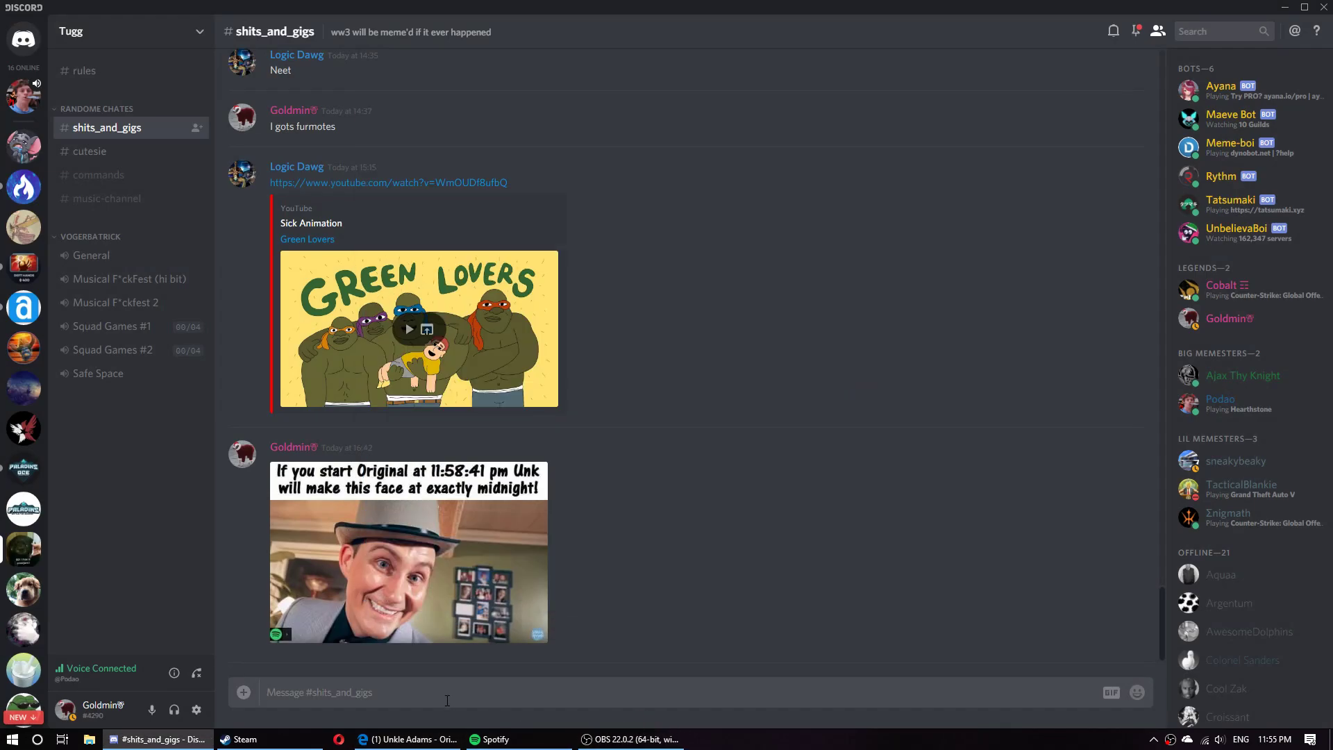
pyautogui.moveTo(210, 711)
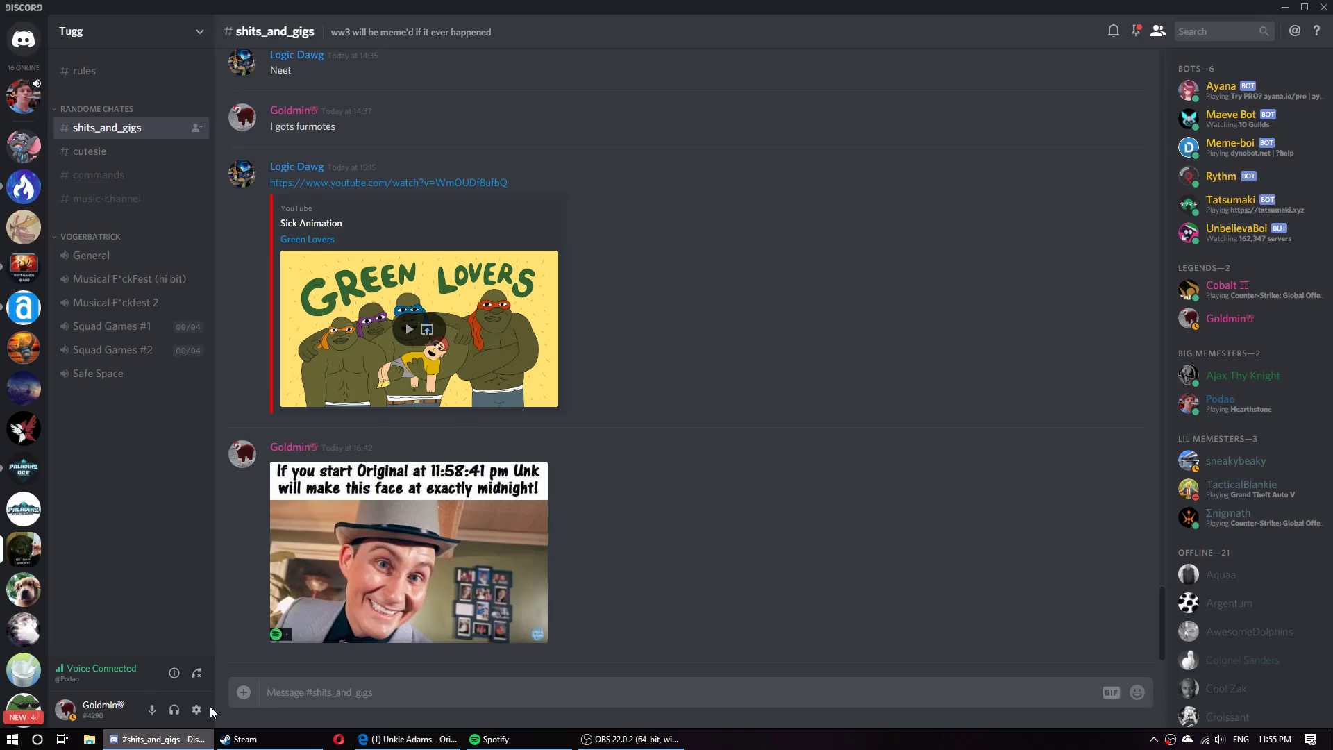
pyautogui.moveTo(412, 667)
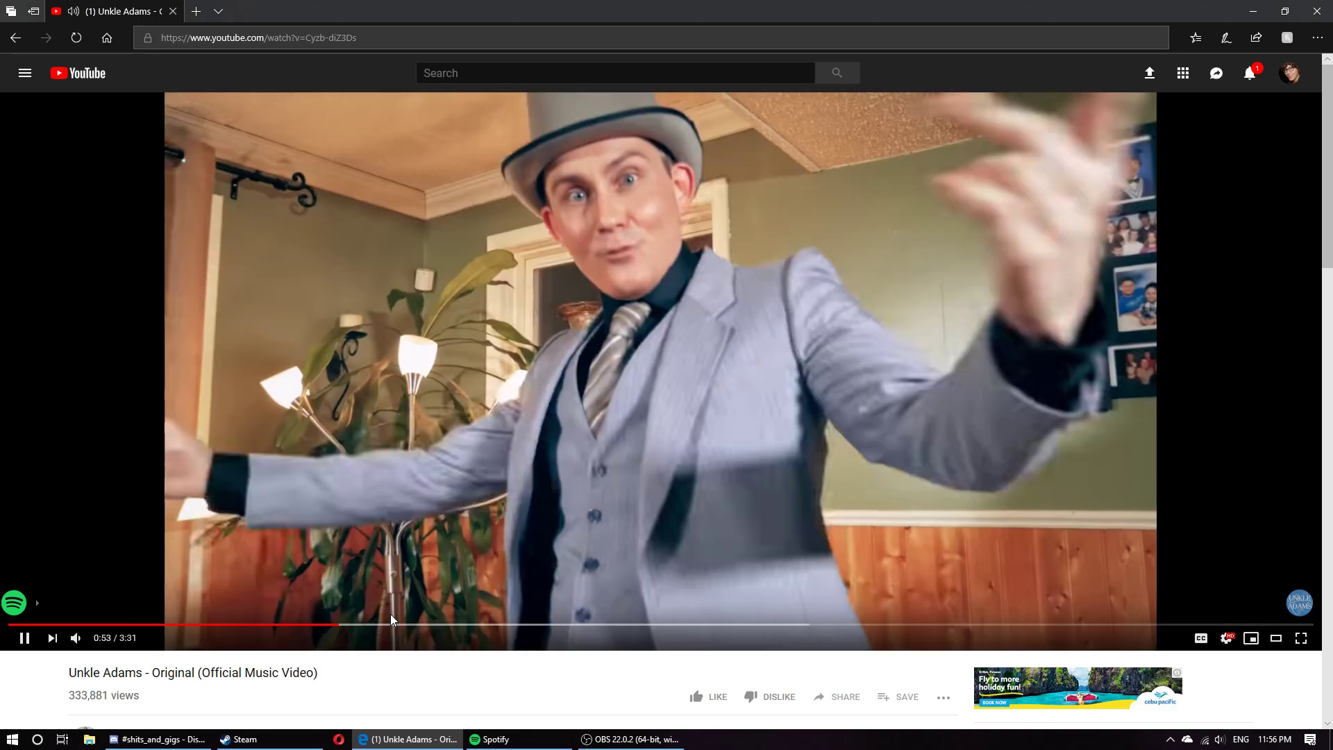
pyautogui.click(531, 628)
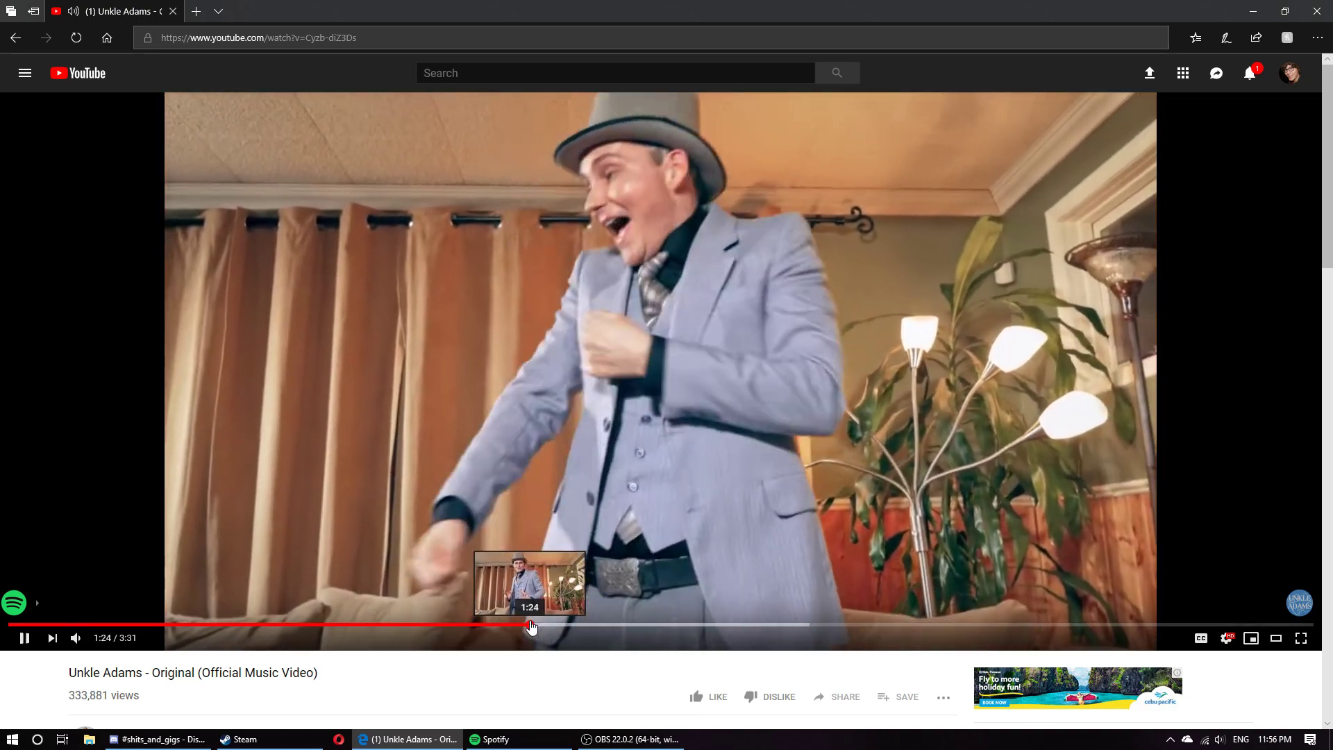
pyautogui.click(158, 739)
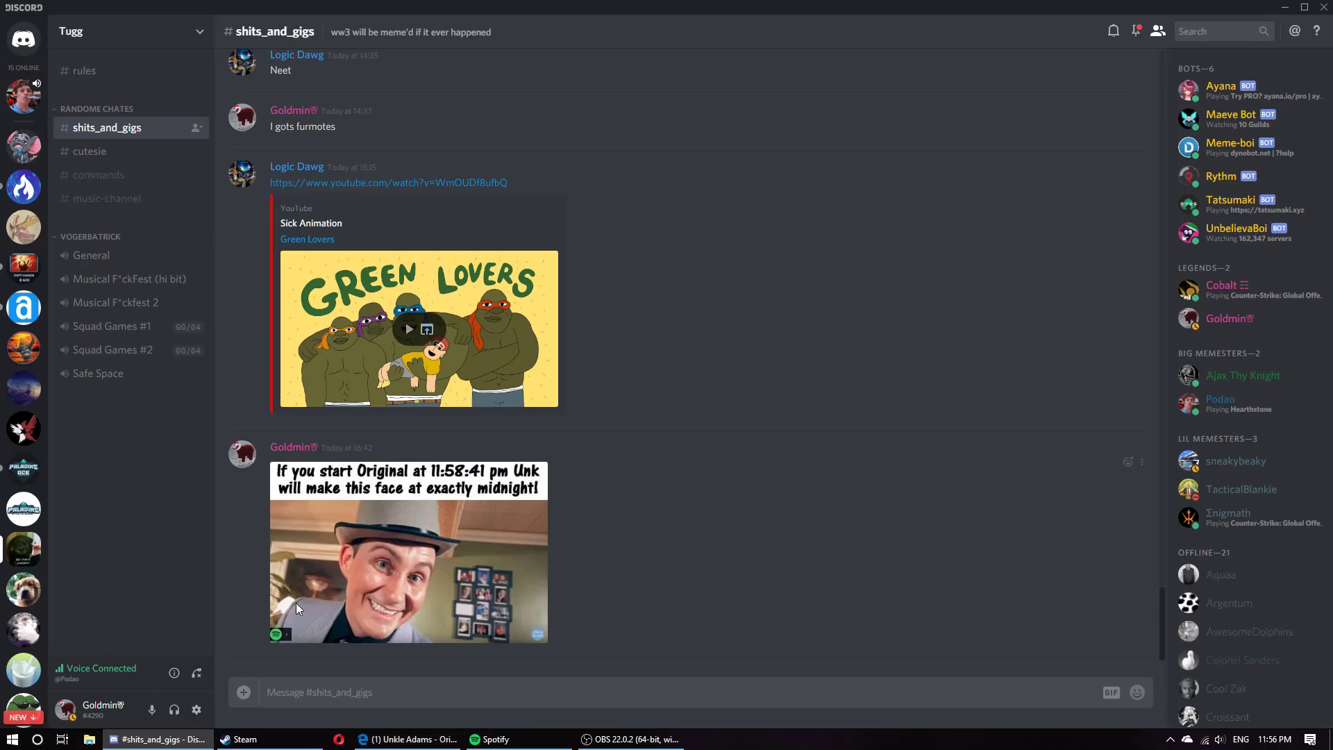
# Rewind the Unkle Adams Original video to 0:00, pause it, and check the clock
pyautogui.click(408, 570)
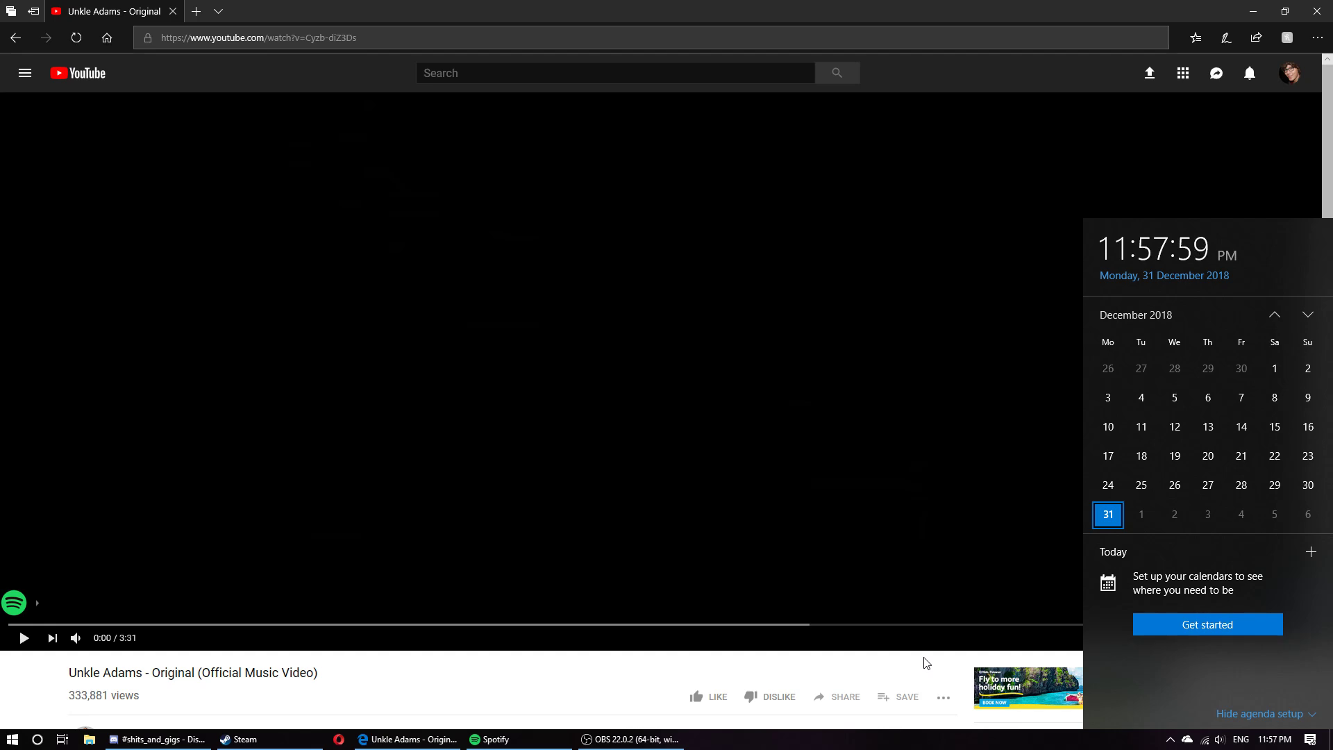
# Dismiss the clock panel and play Original from the start to sync with midnight
pyautogui.click(156, 739)
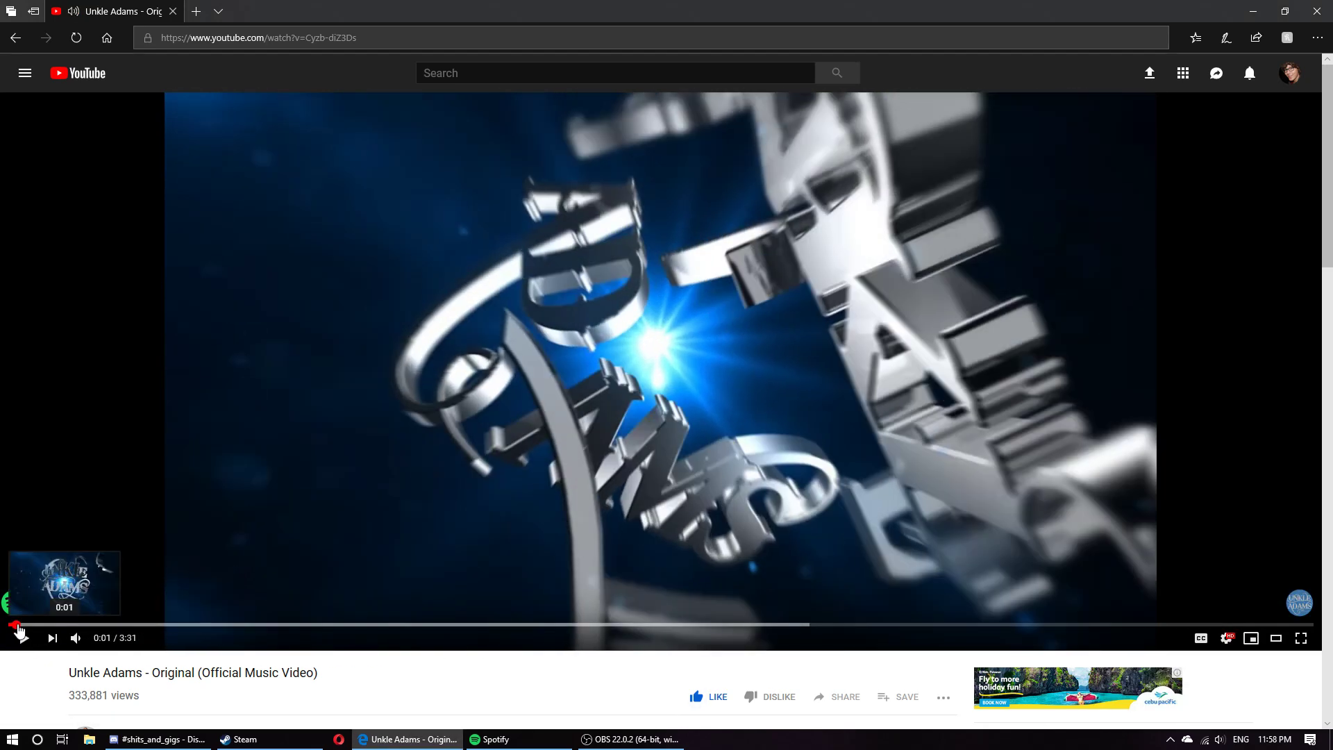
pyautogui.click(23, 638)
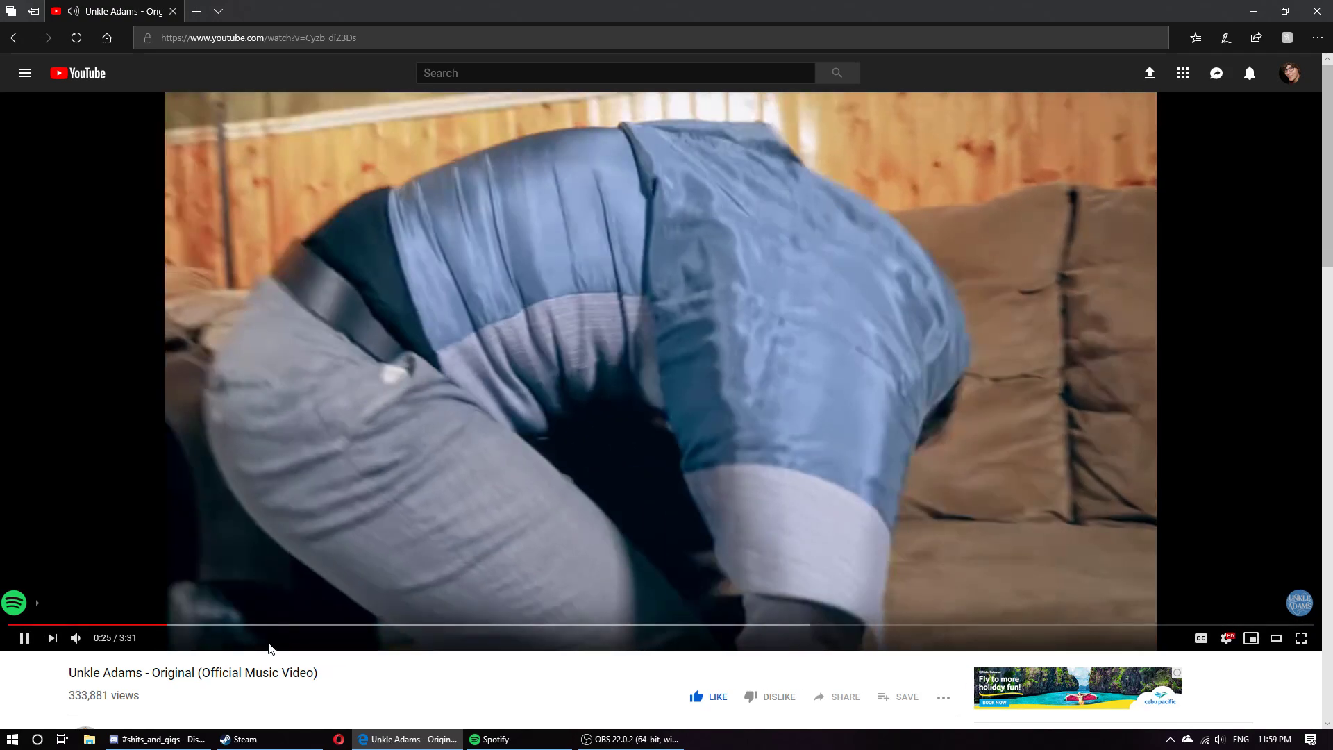
pyautogui.click(632, 739)
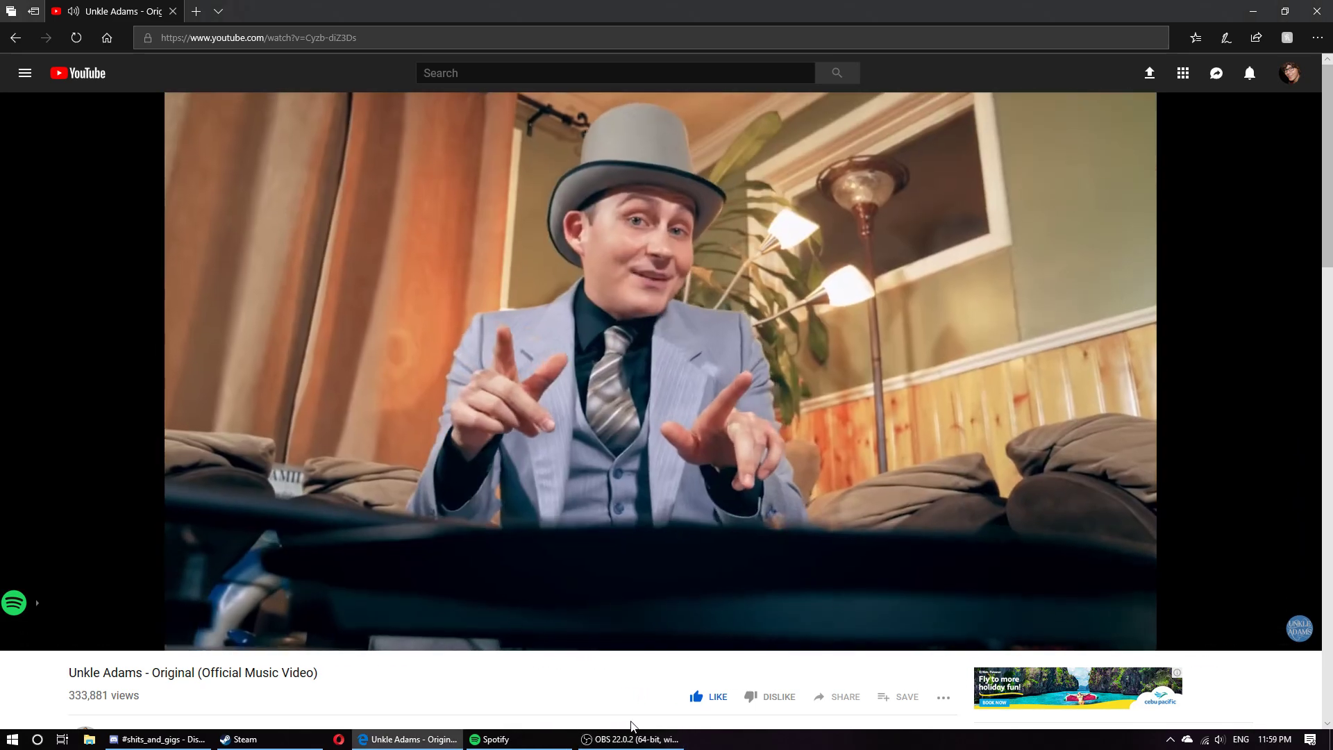
# Check the clock past midnight, pause the video at 1:24, and bring up OBS
pyautogui.click(1273, 739)
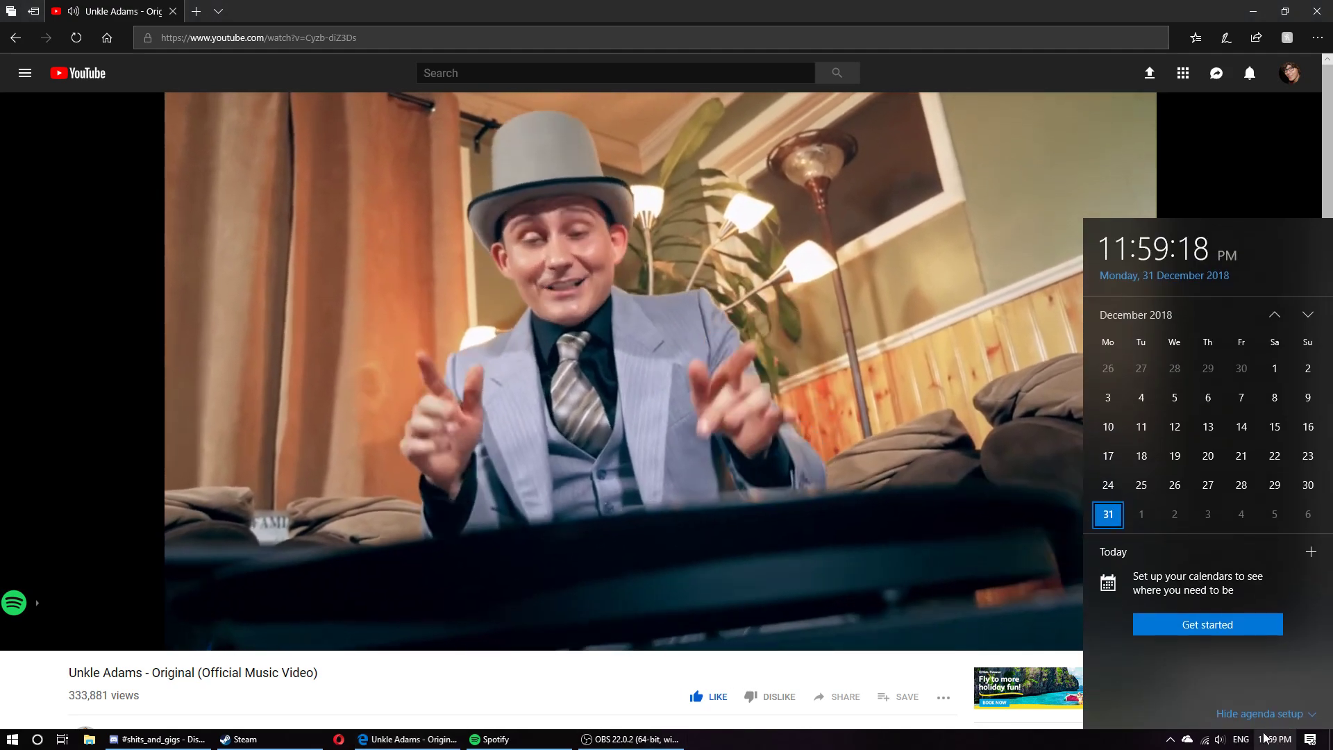
pyautogui.moveTo(554, 705)
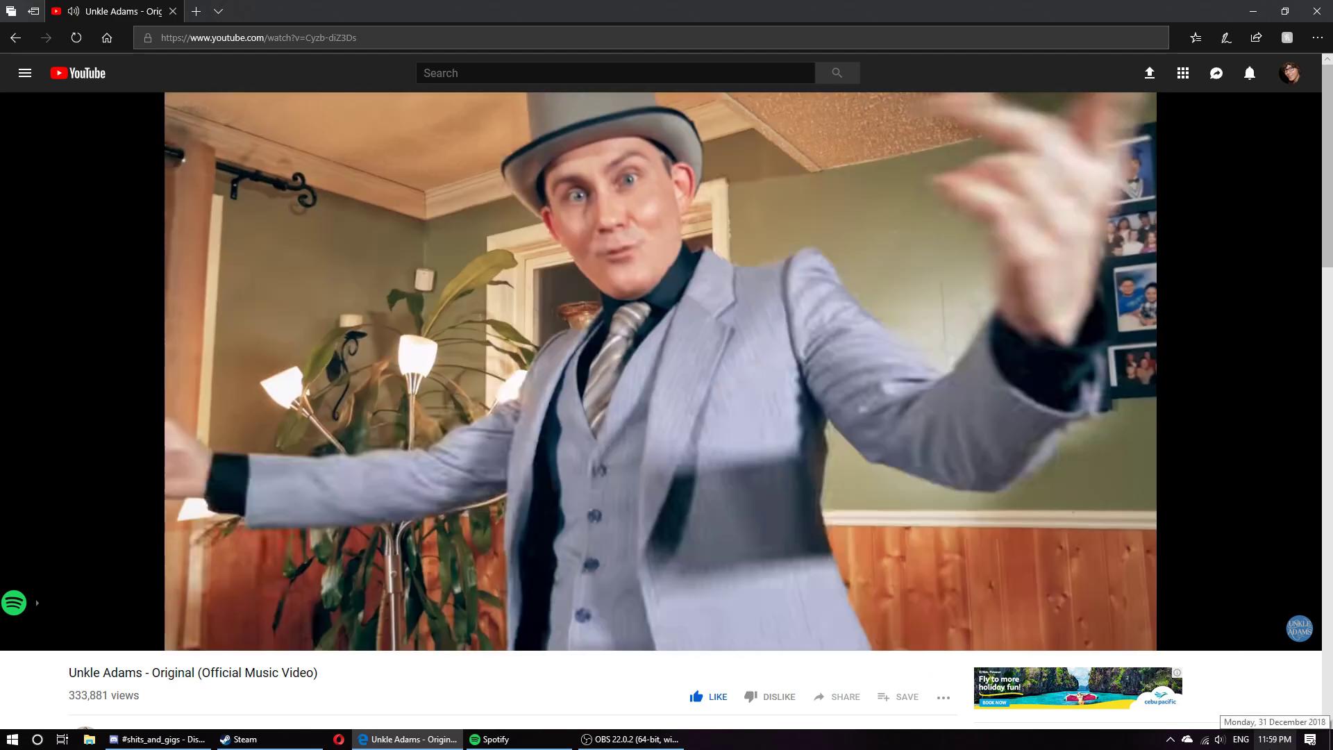
pyautogui.click(1266, 739)
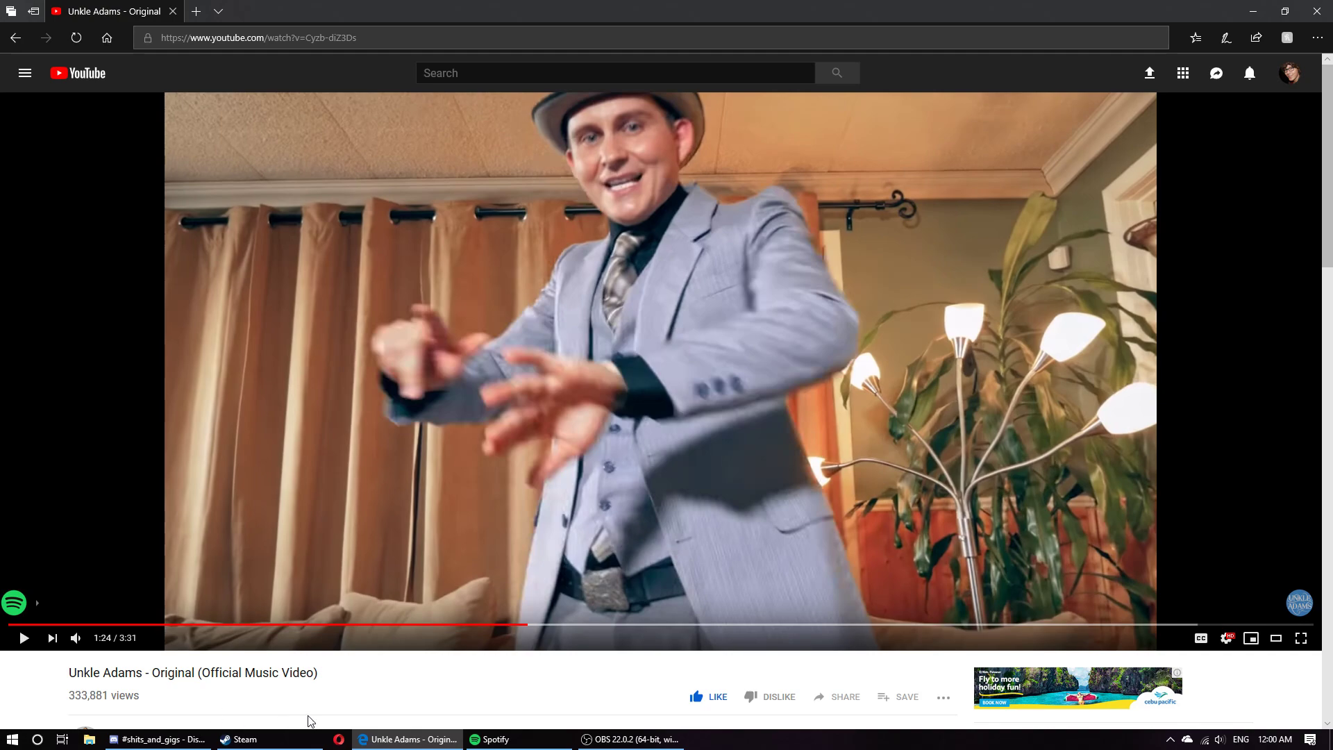
pyautogui.click(629, 738)
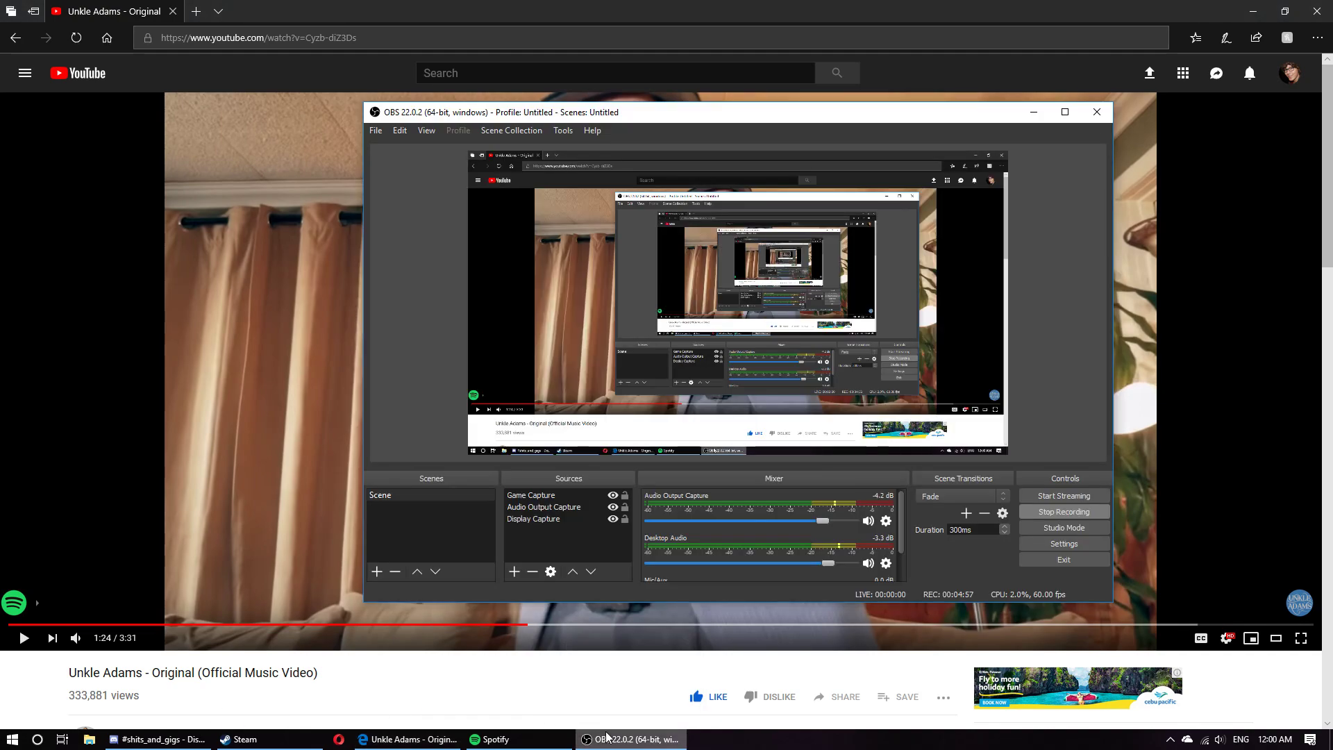